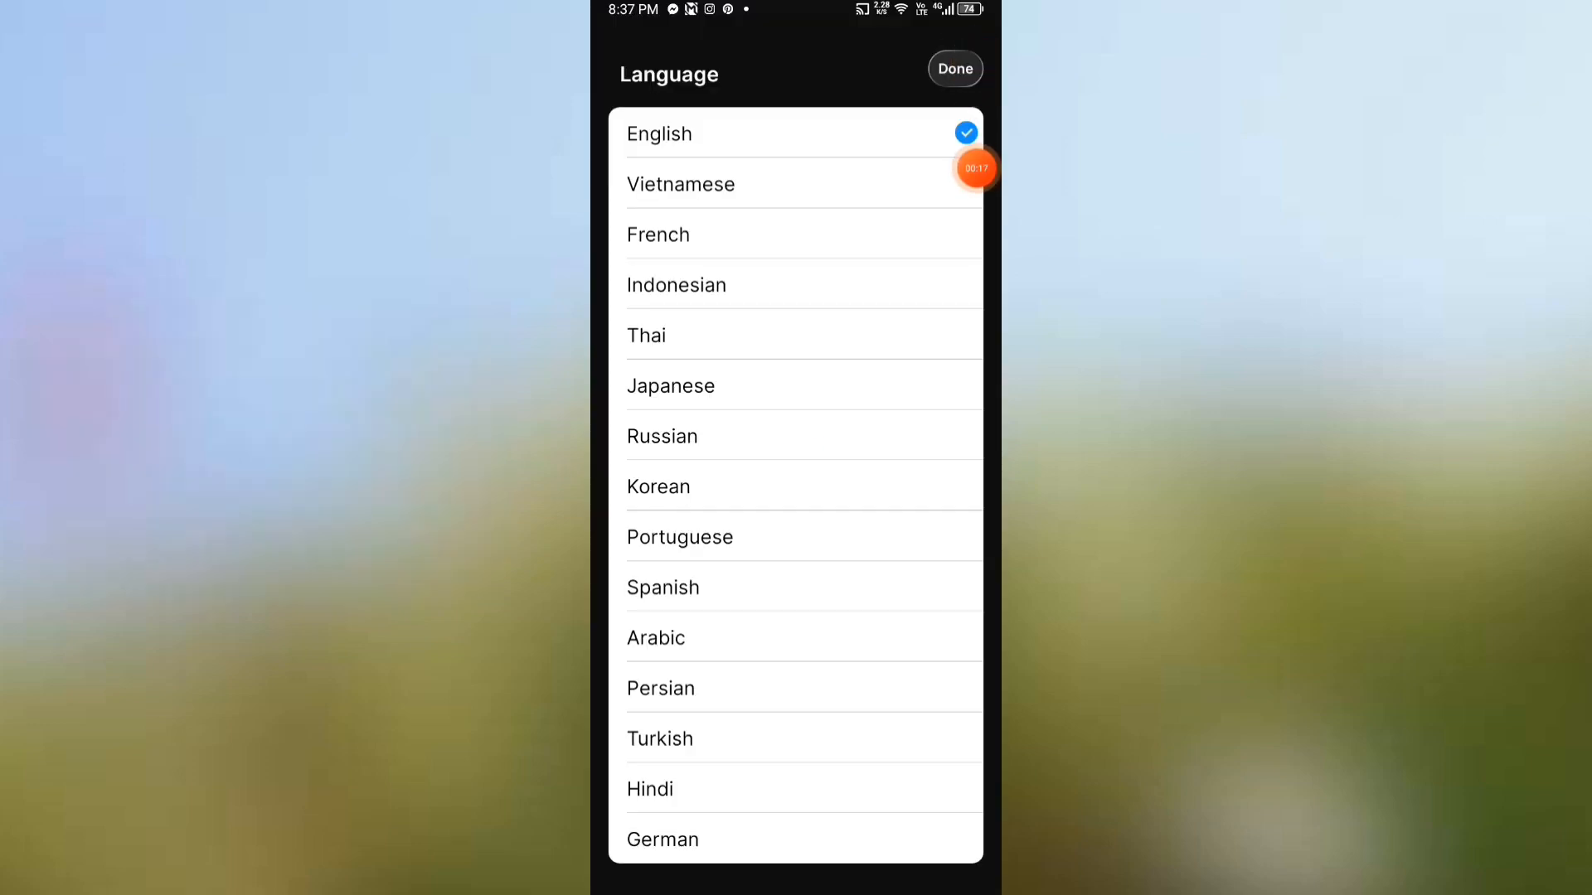
# Step: Confirm English and advance past the home layout and App Library intros to Select wallpaper
pyautogui.click(955, 69)
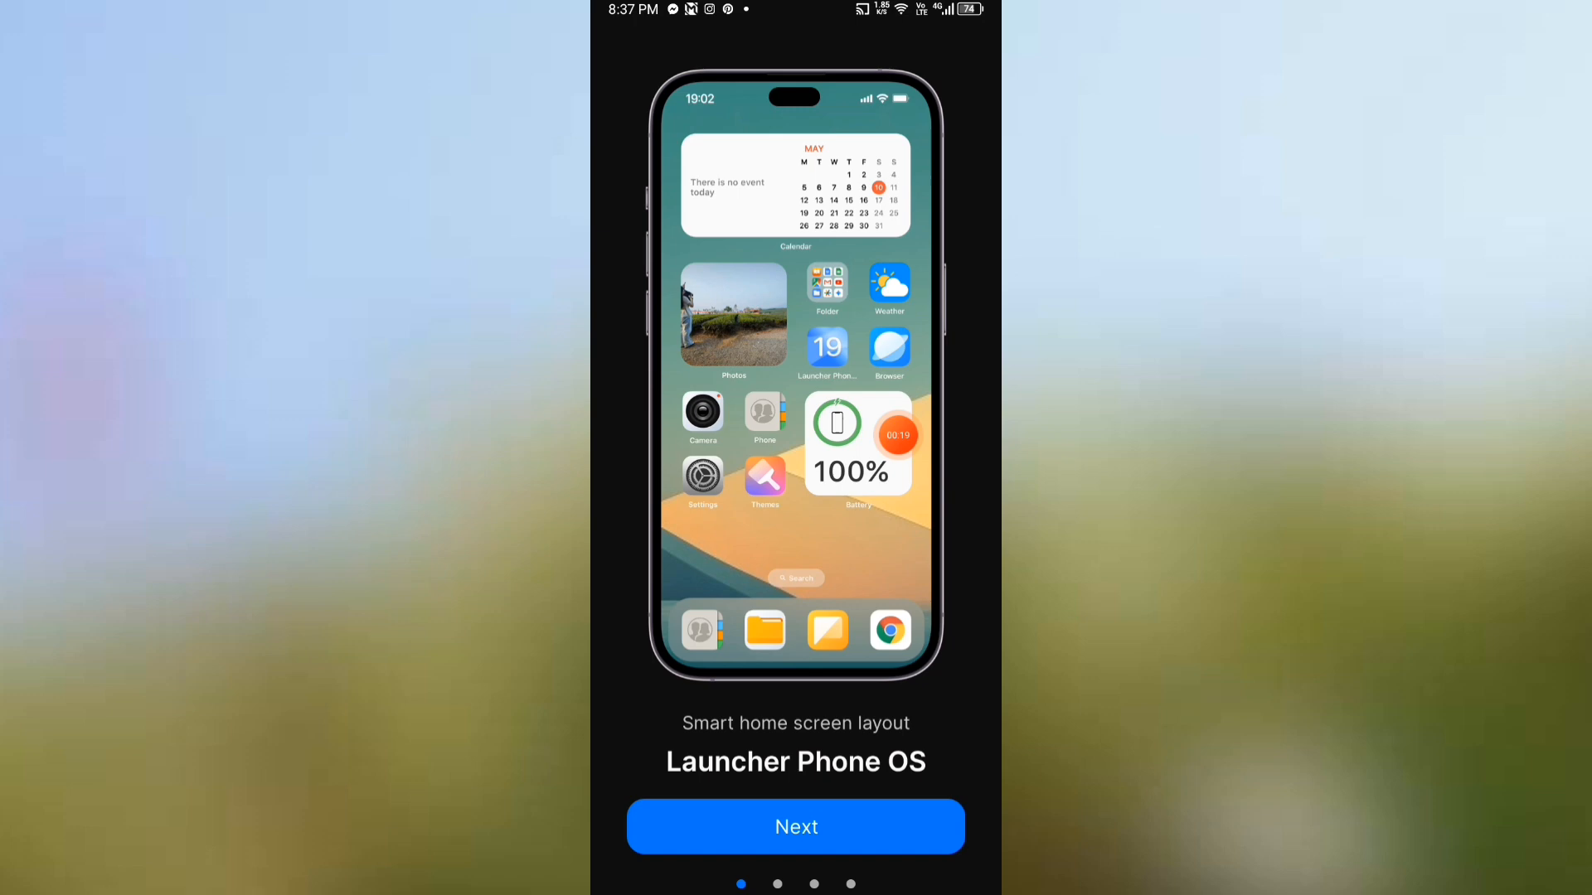
pyautogui.click(796, 826)
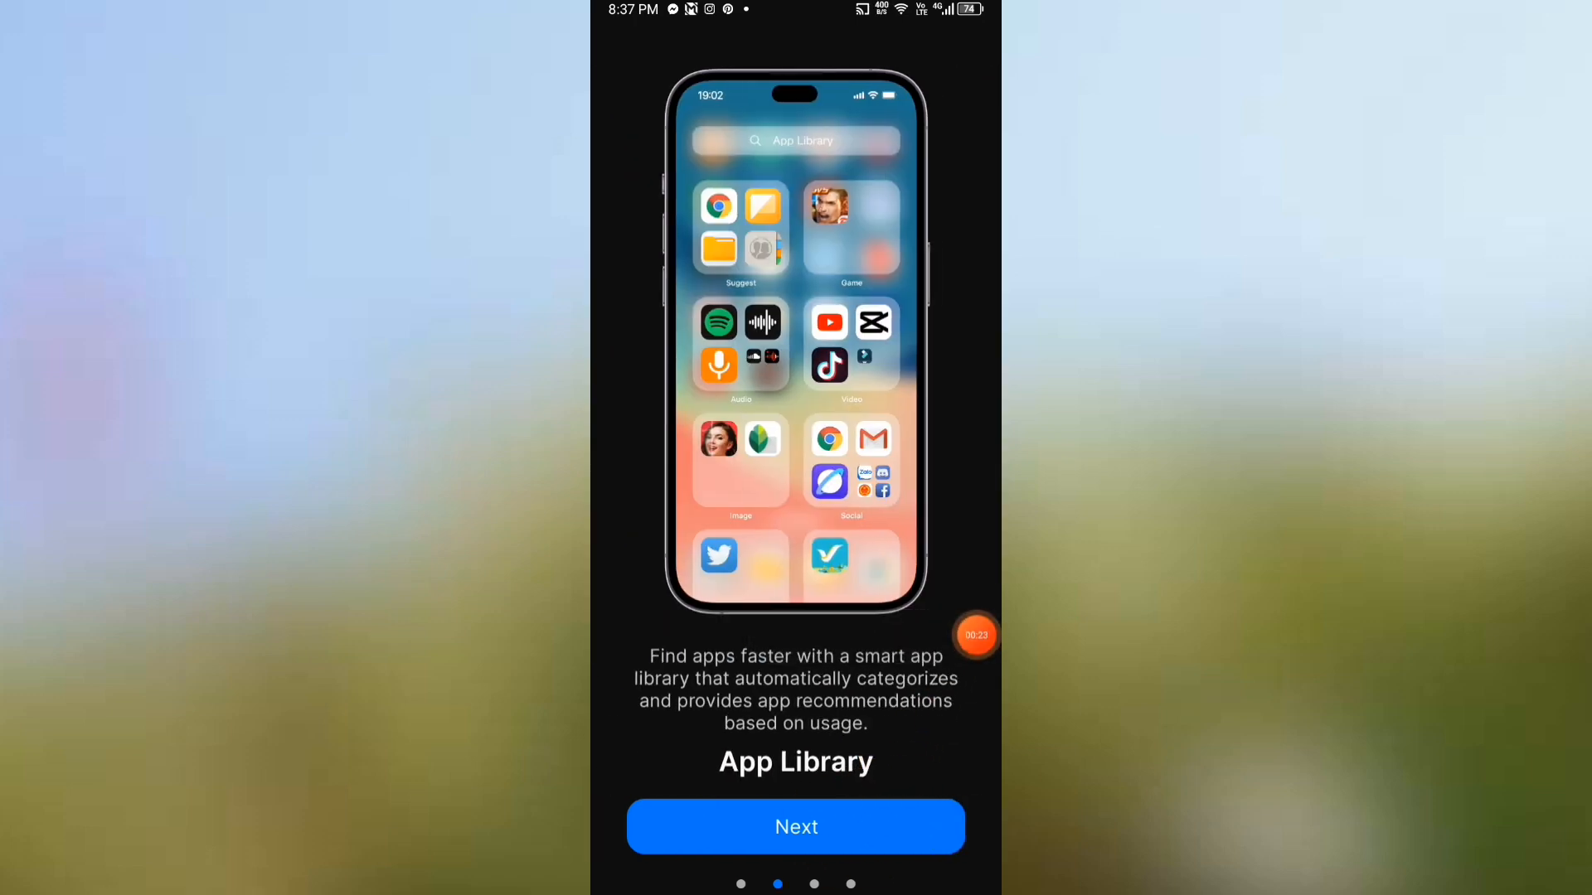
pyautogui.click(795, 826)
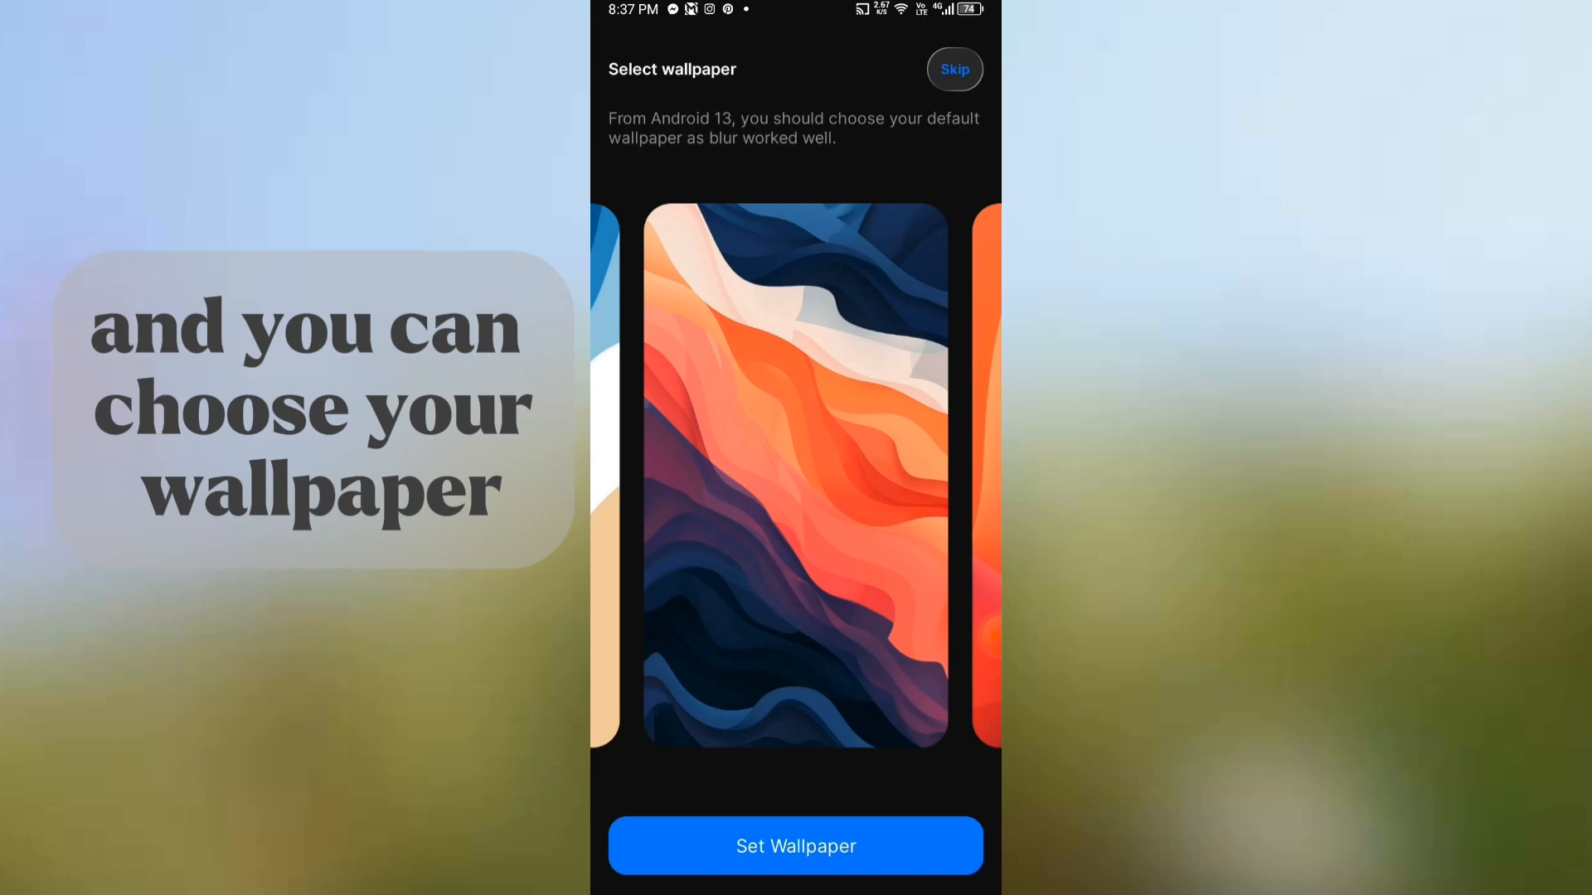
# Step: Skip the wallpaper choice and continue with the free version with ads
pyautogui.click(794, 845)
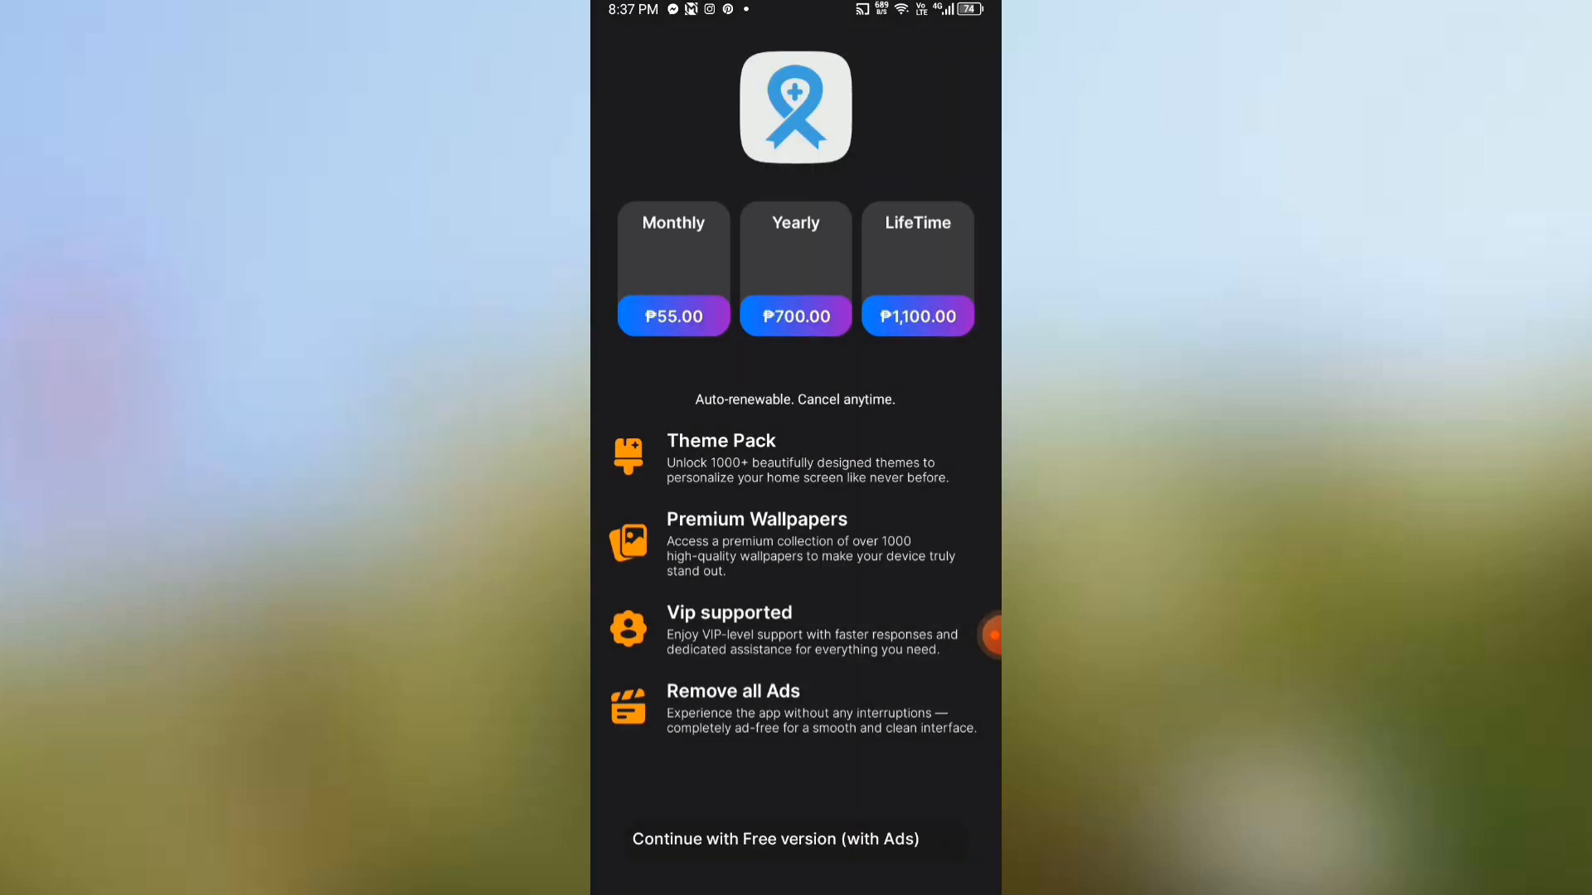
pyautogui.click(775, 839)
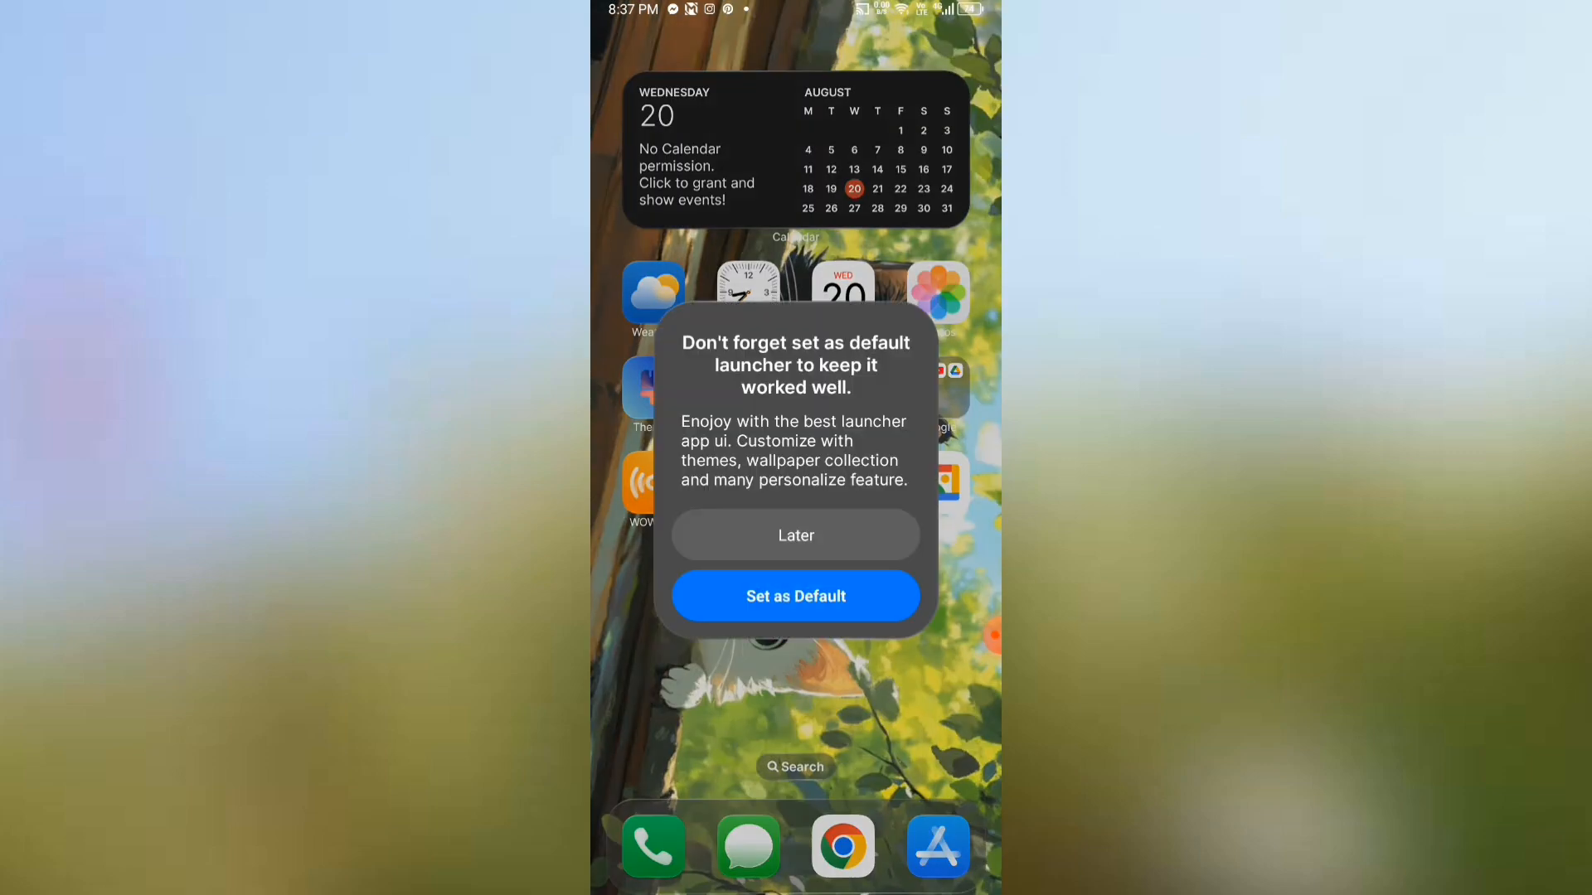
# Step: Postpone the default-launcher and theme prompts and enter home screen edit mode
pyautogui.click(796, 596)
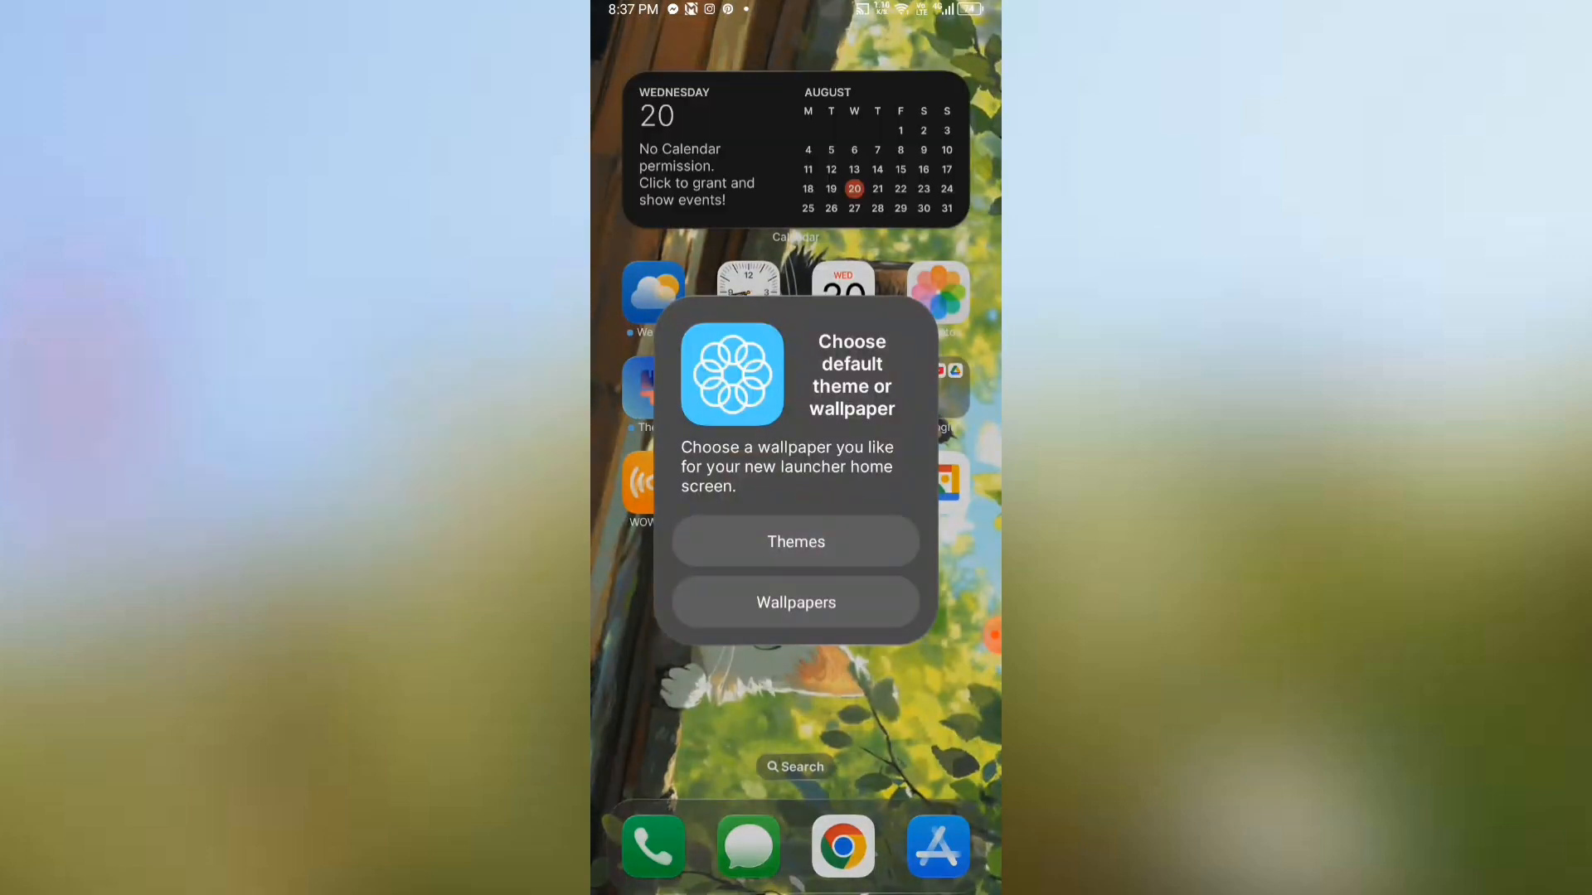
pyautogui.click(796, 541)
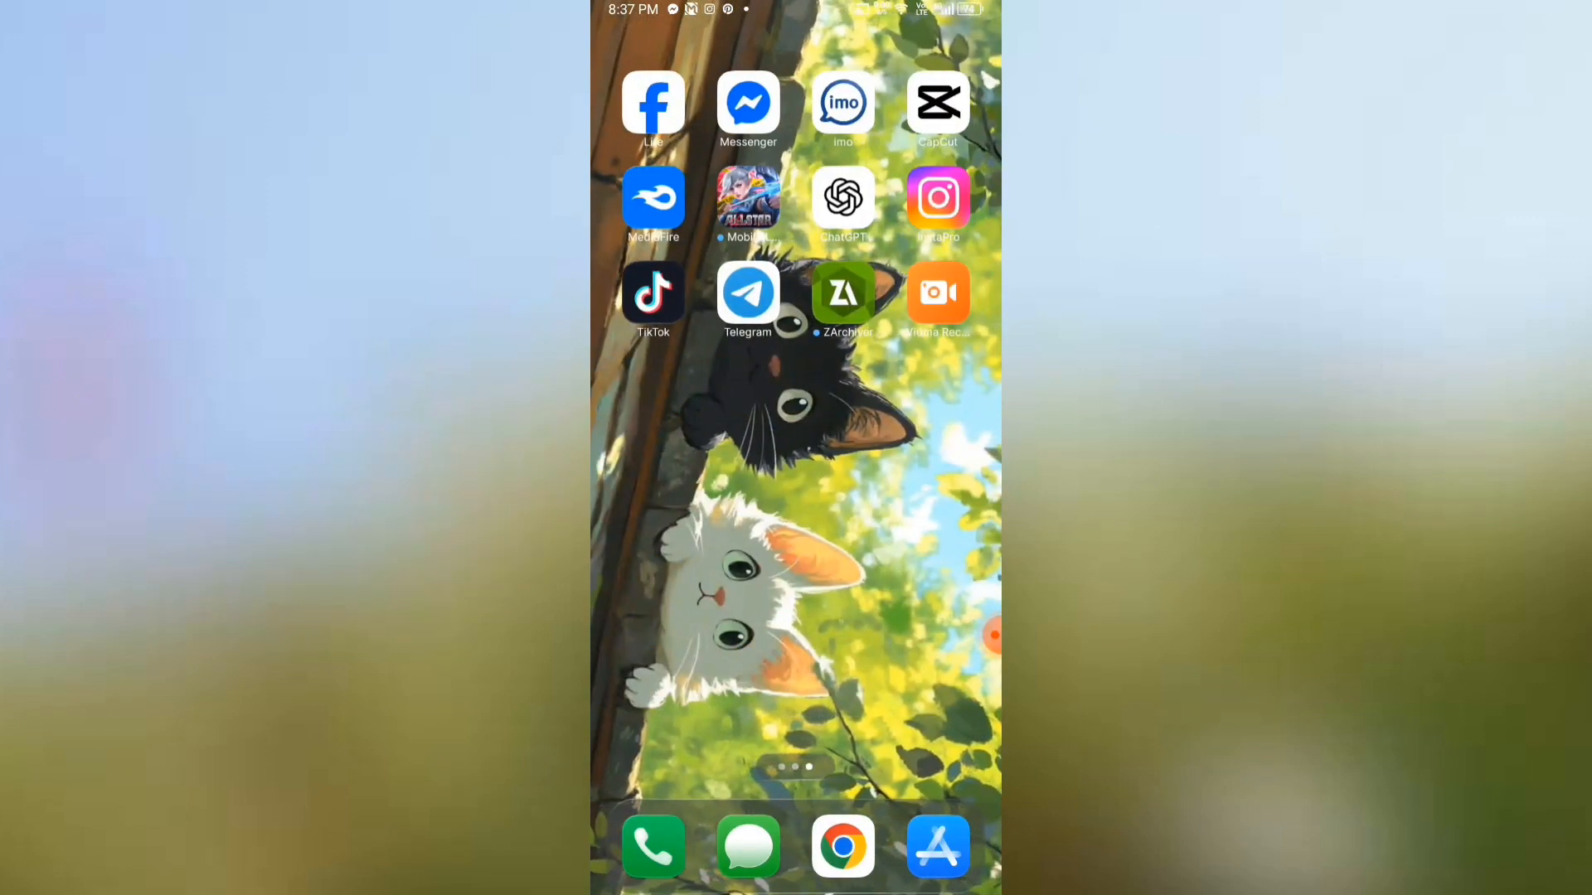
pyautogui.hscroll(-3)
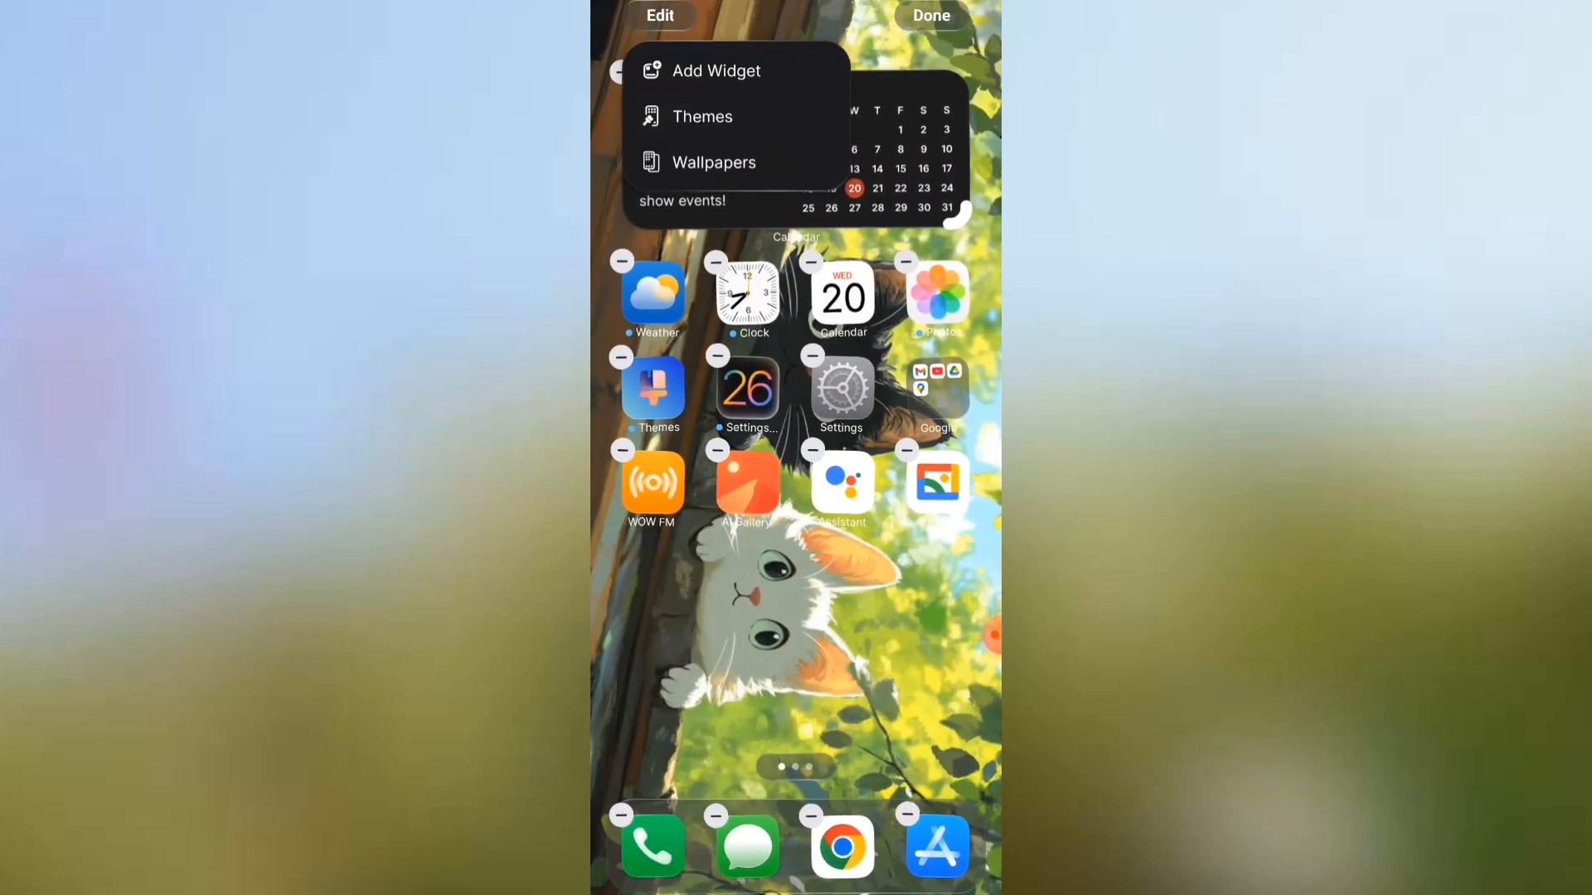
# Step: Place the Photo Featured widget from the widget gallery onto the second home page
pyautogui.click(716, 70)
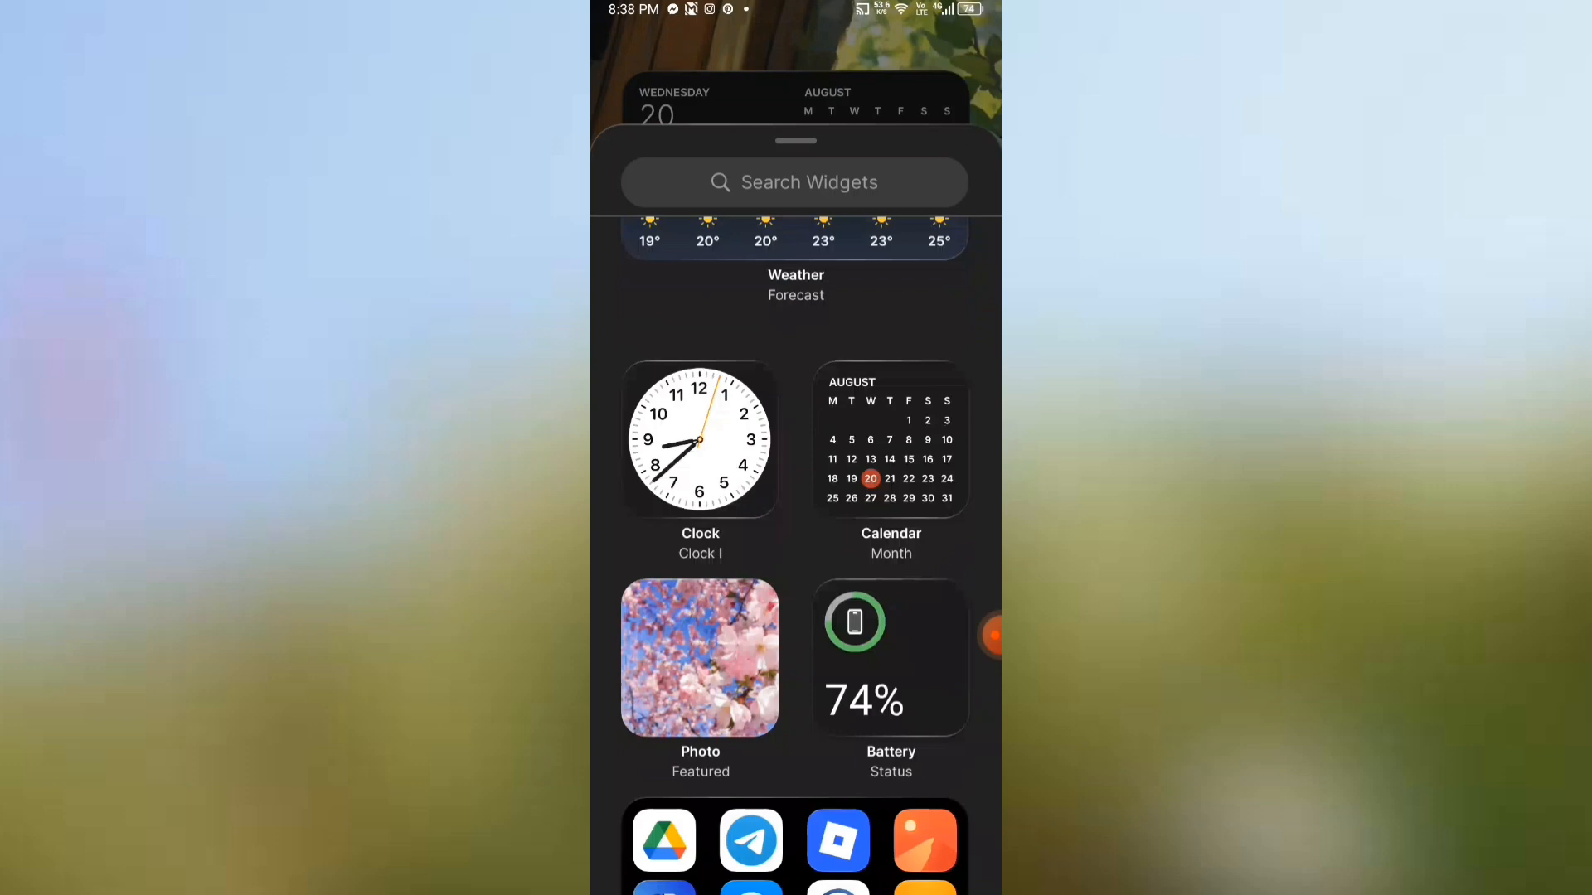
pyautogui.scroll(-3)
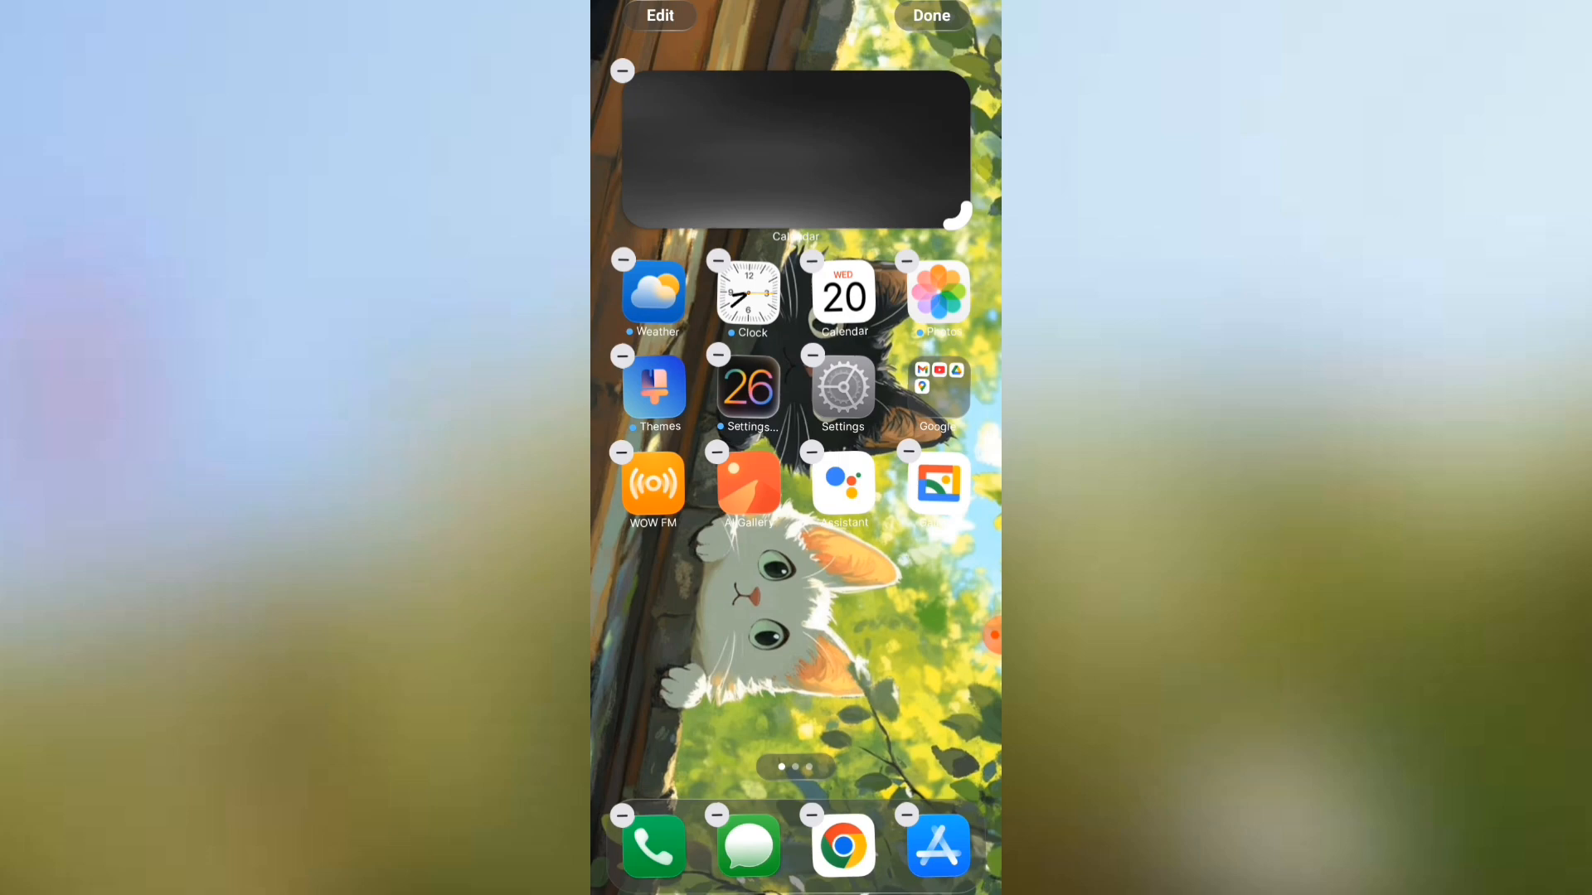
pyautogui.click(932, 16)
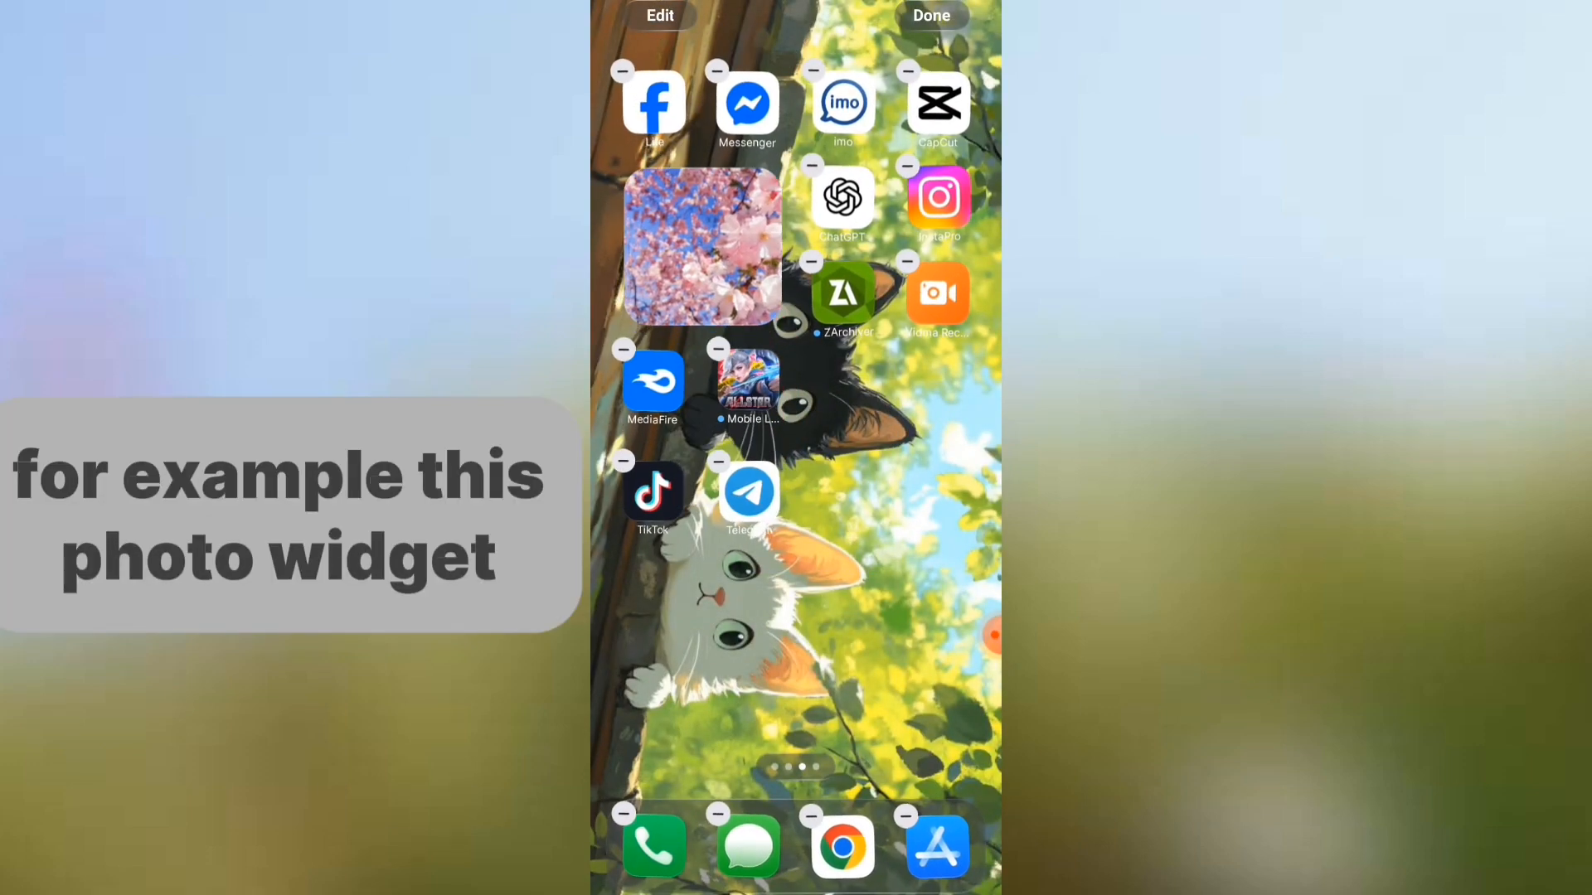
# Step: Resize the photo widget to full width, finish editing, and reach the launcher settings
pyautogui.click(936, 15)
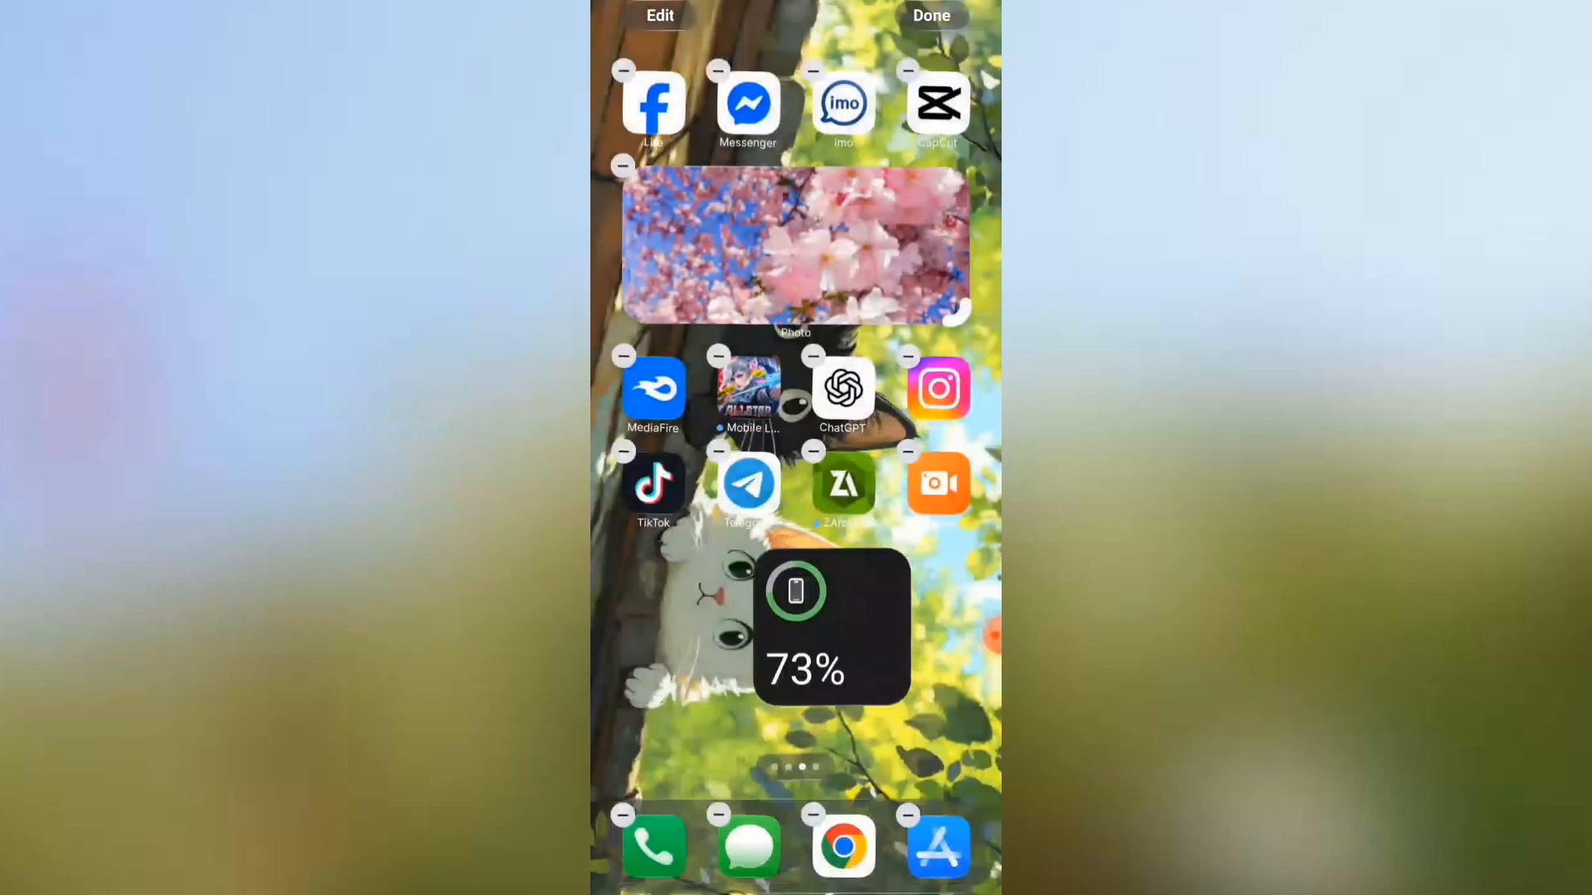
pyautogui.click(935, 15)
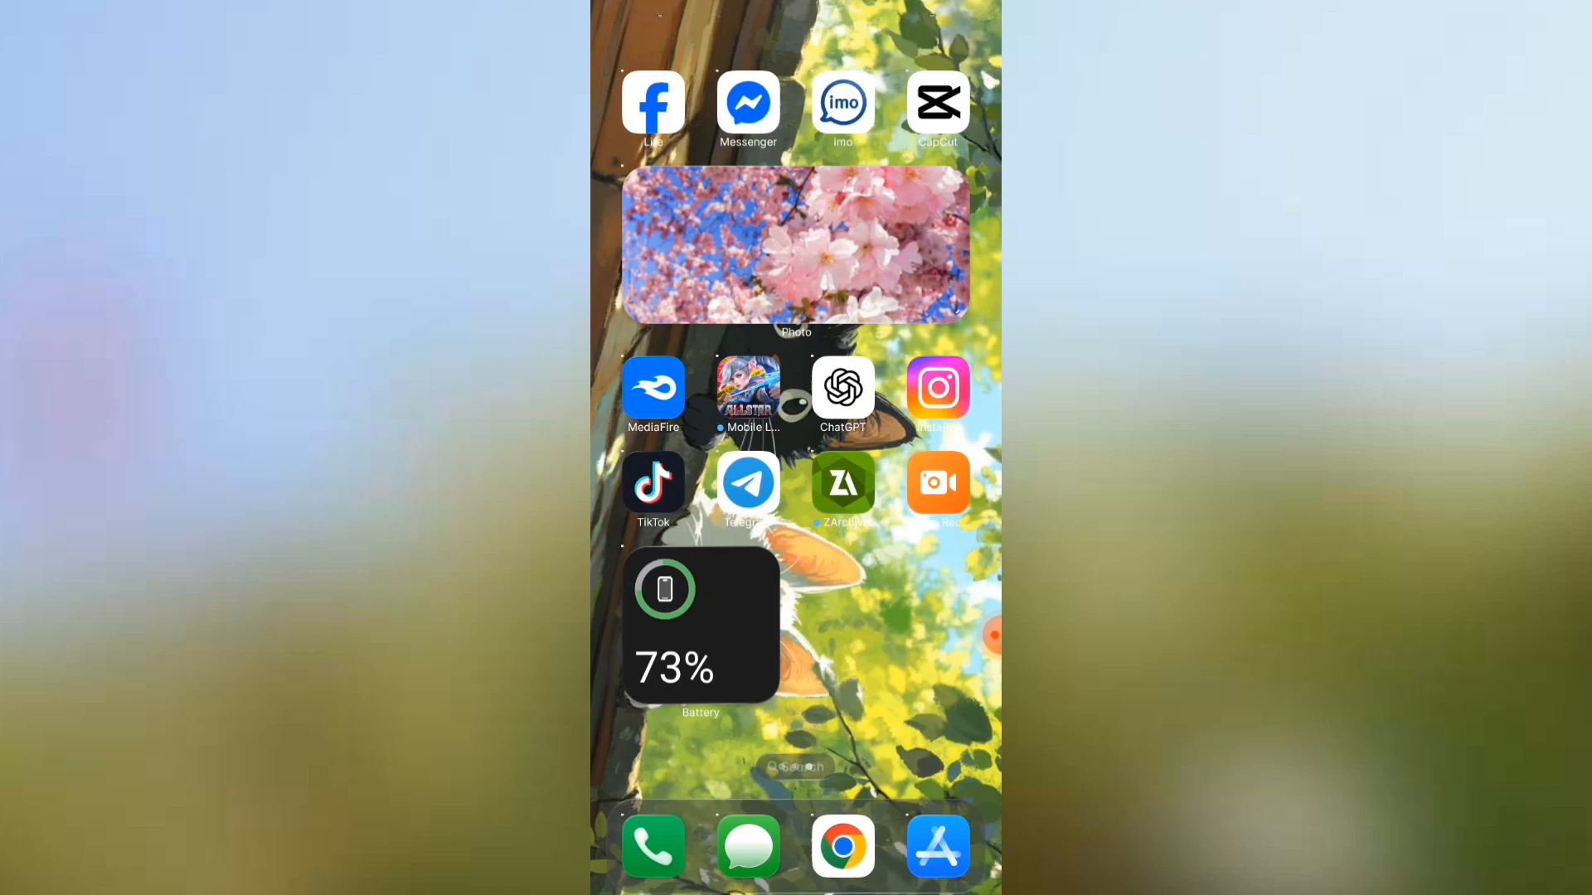
pyautogui.hscroll(-3)
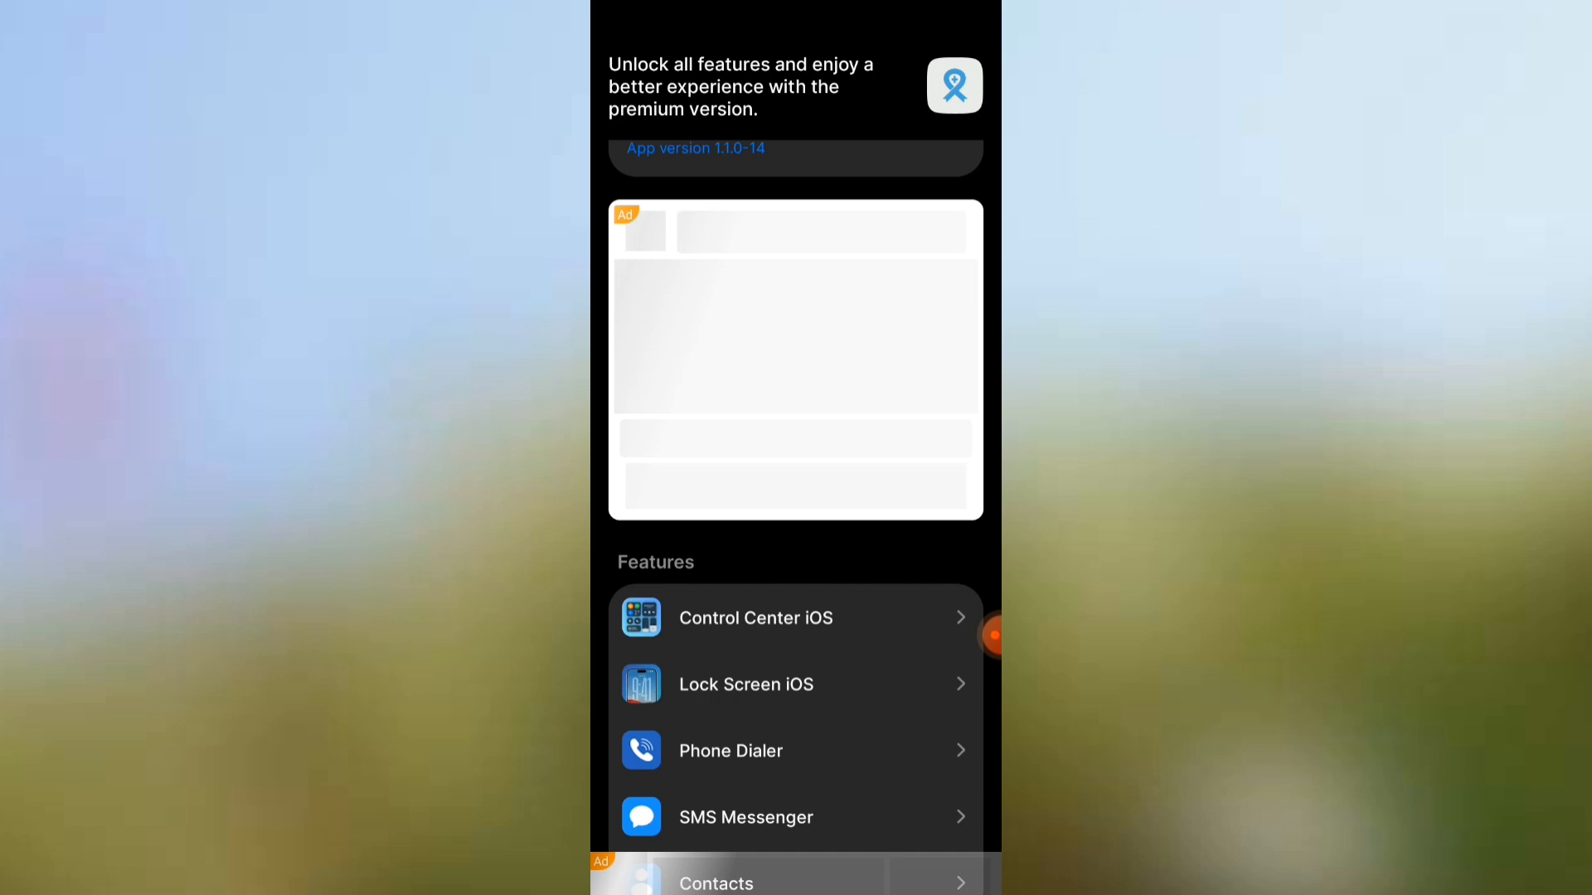
# Step: Switch on Hide navigation under General and go back to the main settings list
pyautogui.scroll(-3)
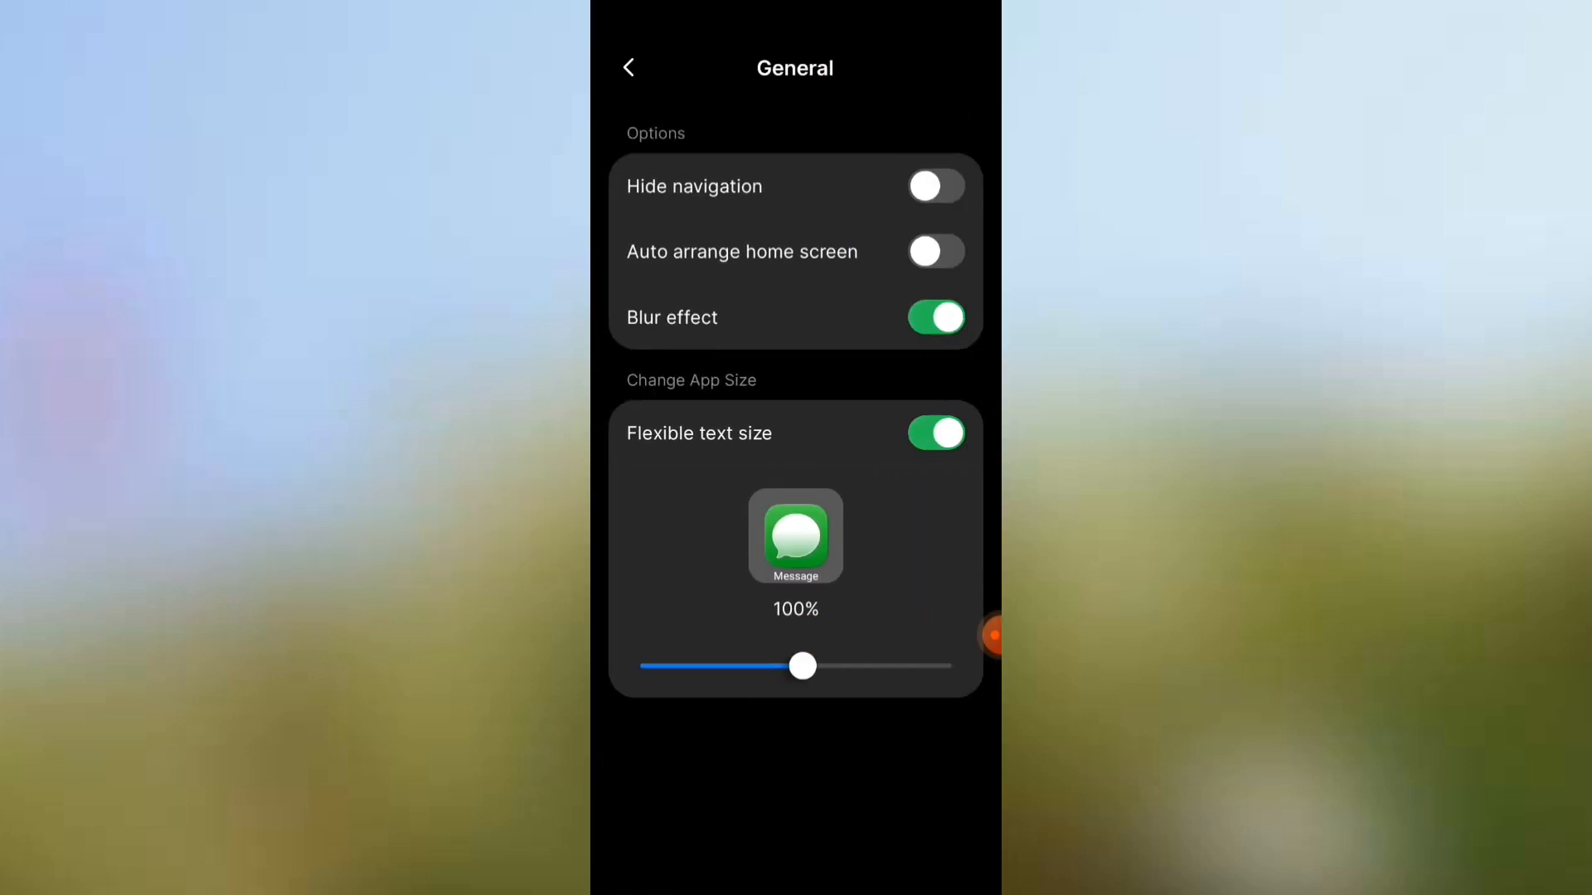
pyautogui.click(936, 185)
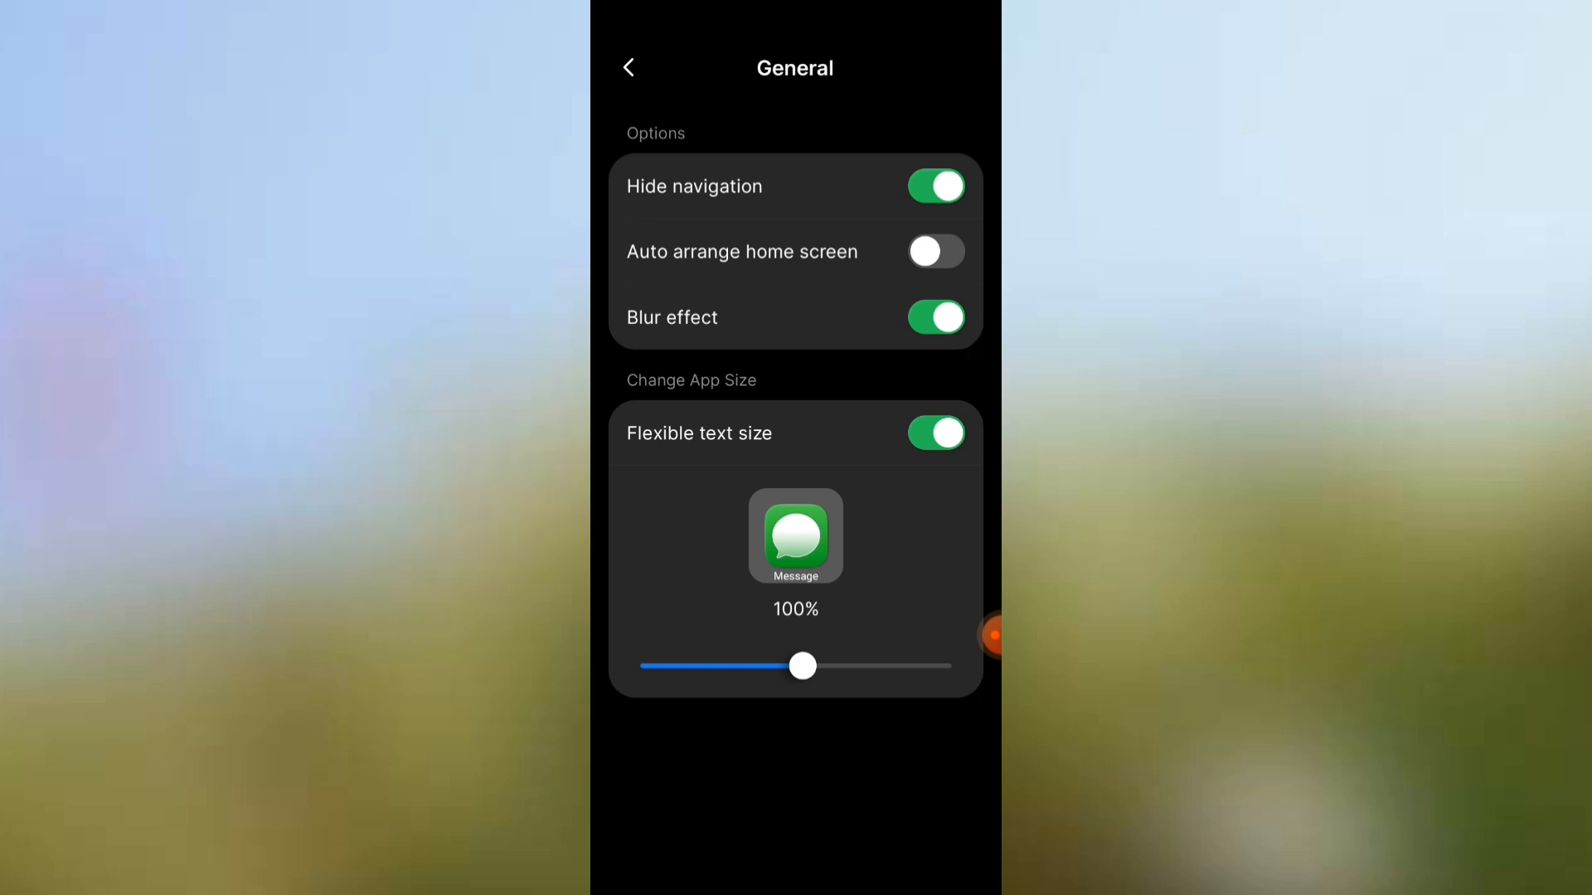
pyautogui.moveTo(801, 665); pyautogui.dragTo(820, 666)
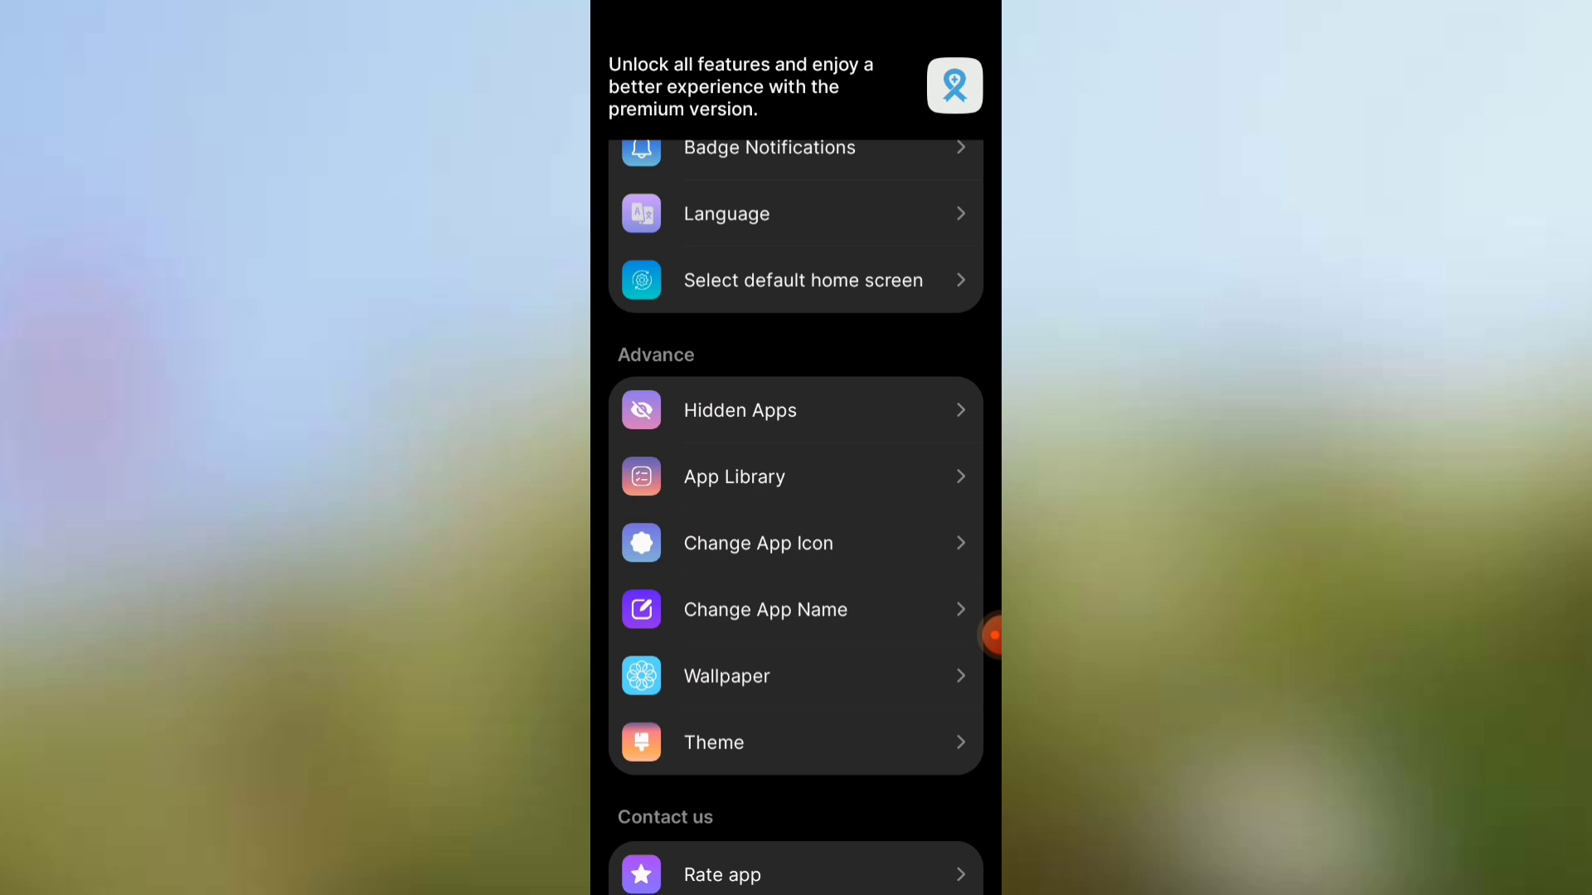
pyautogui.scroll(-3)
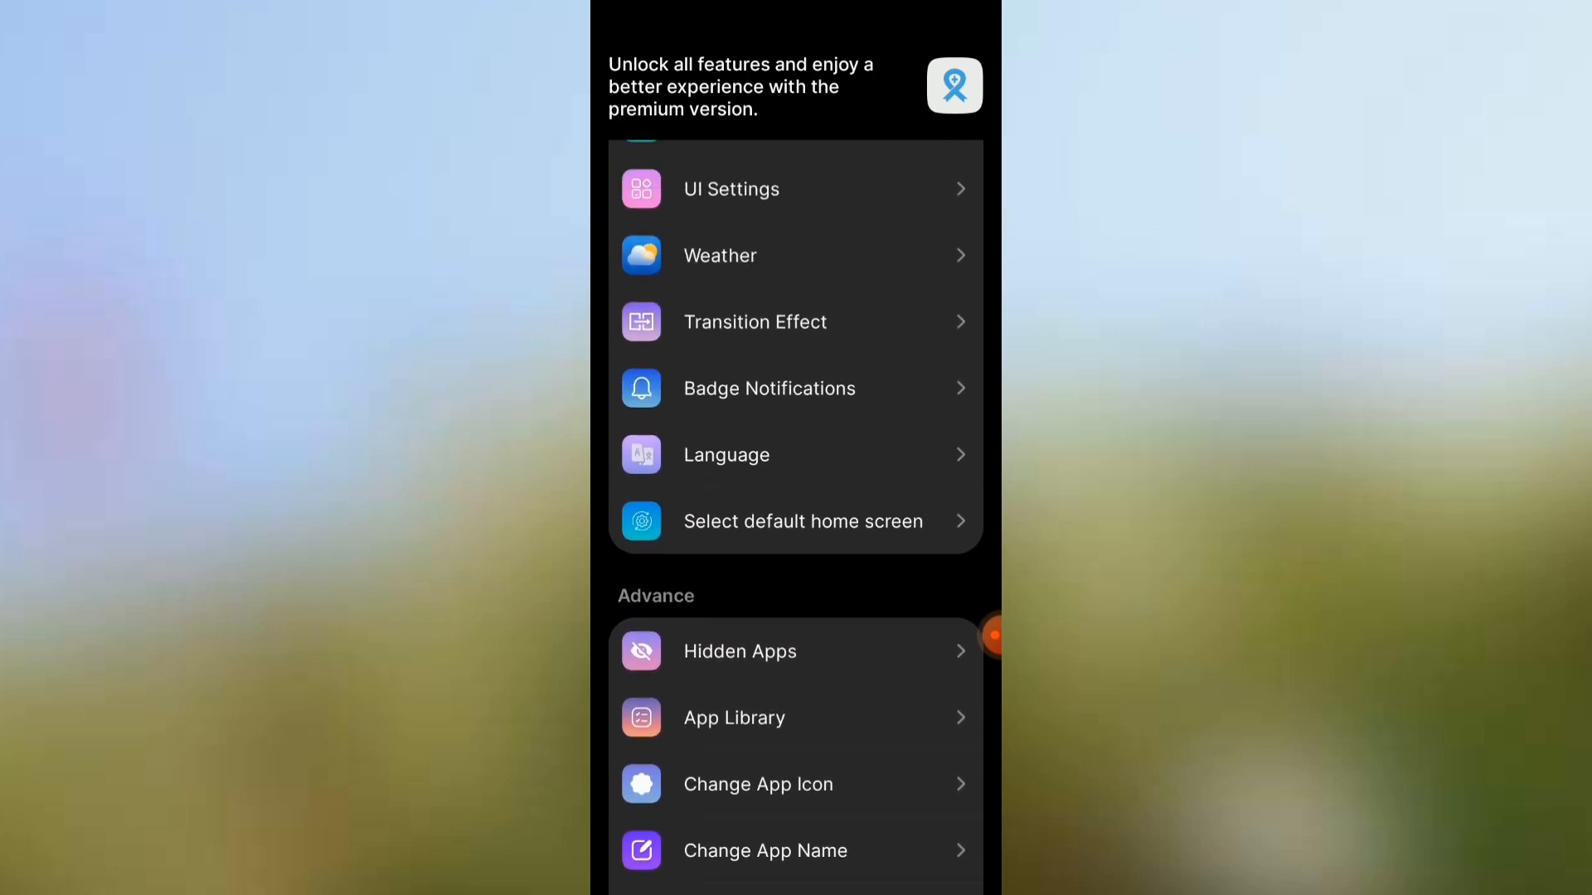
pyautogui.click(755, 322)
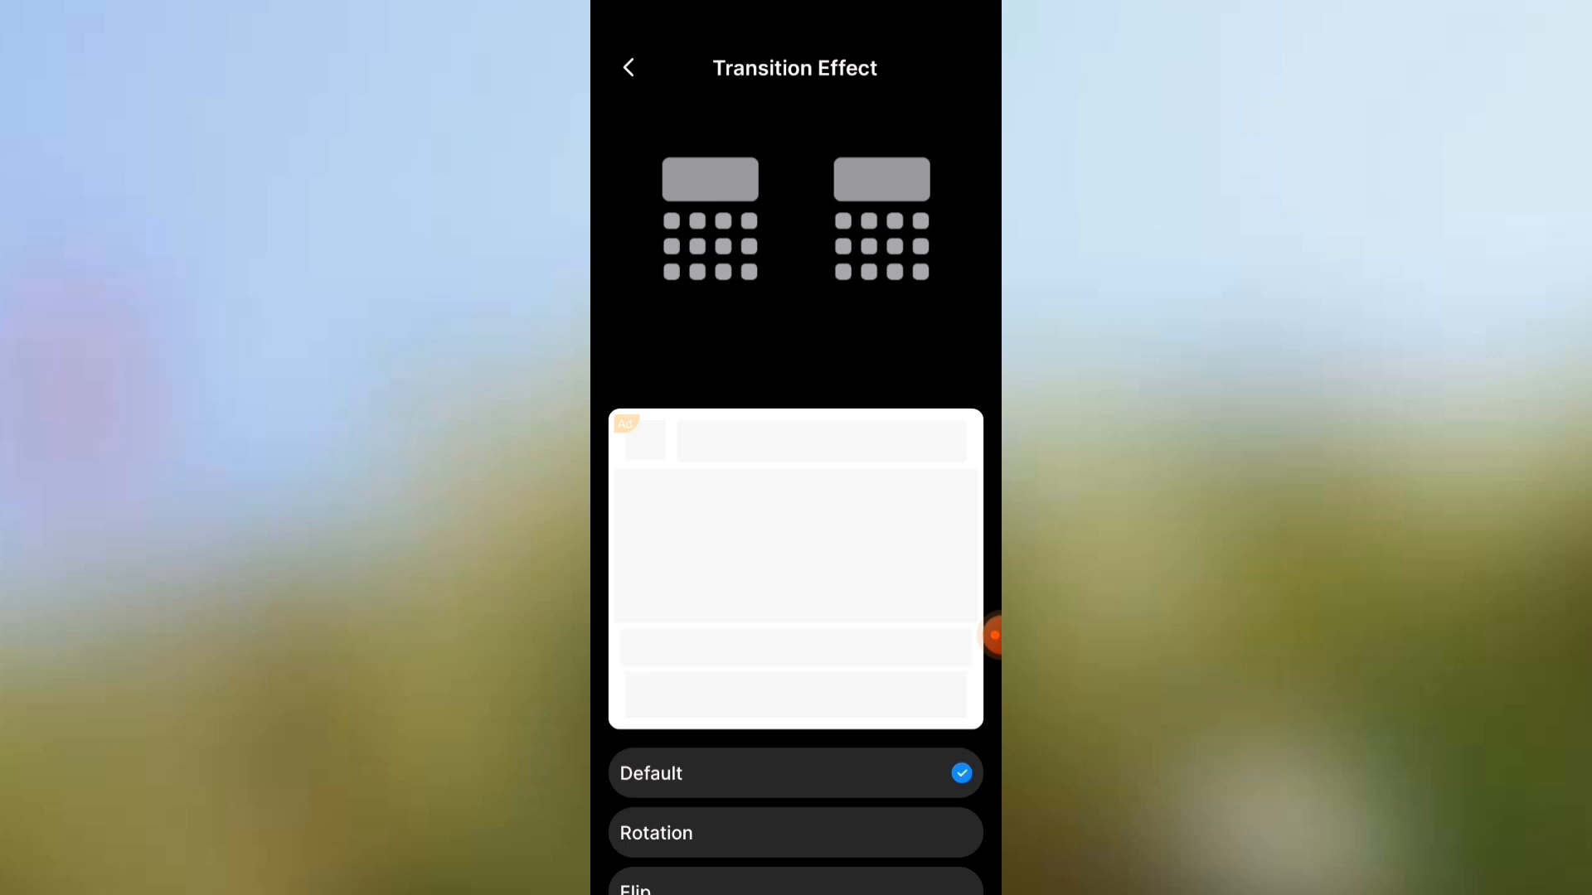
pyautogui.scroll(3)
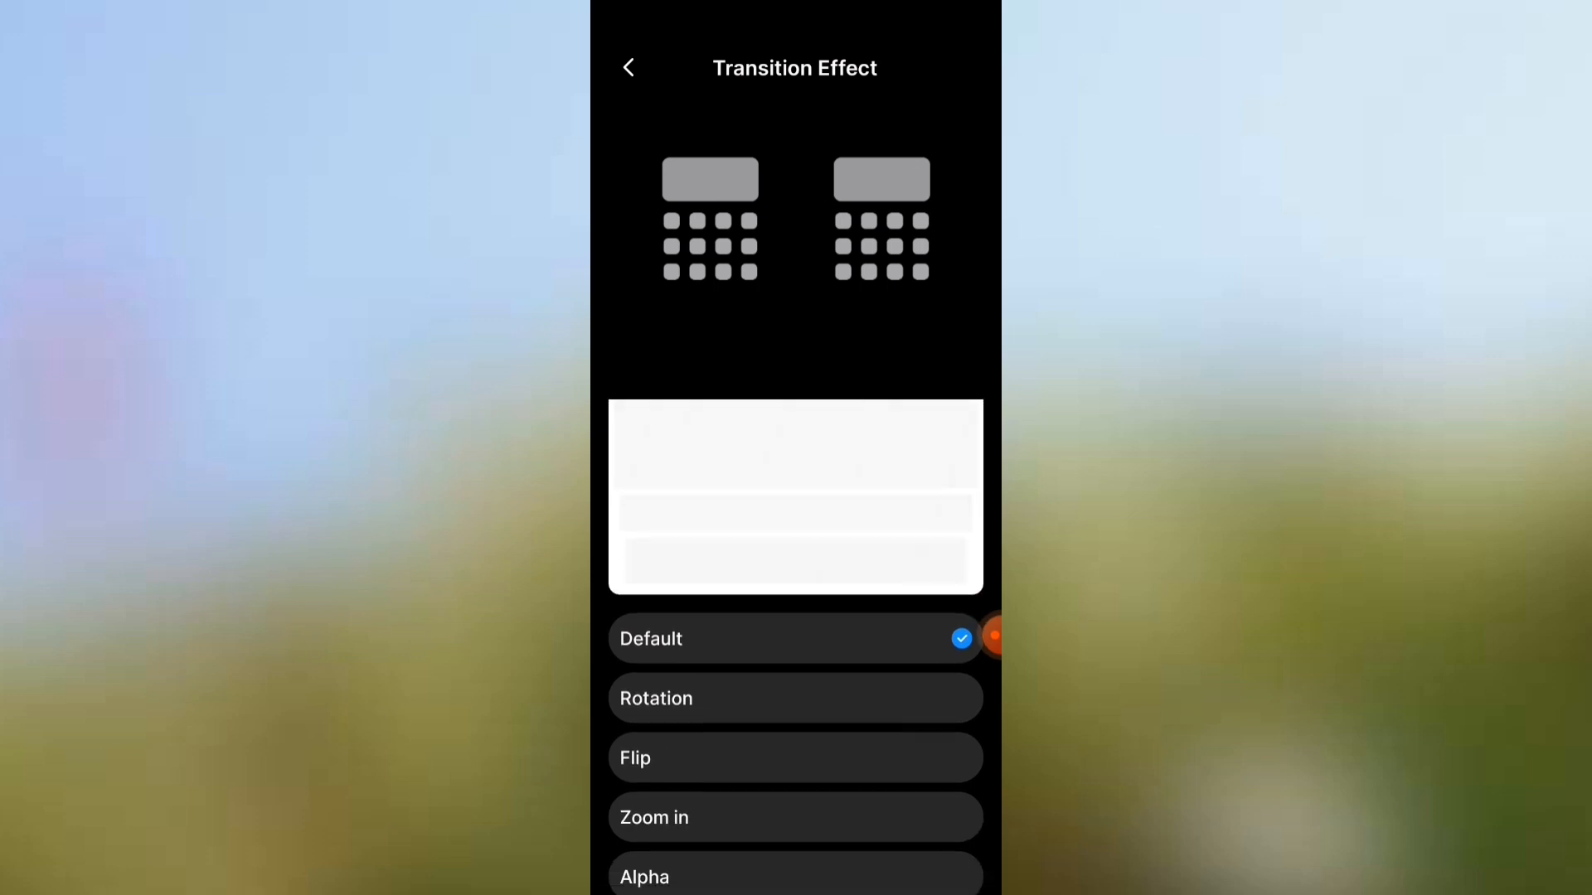
pyautogui.click(795, 698)
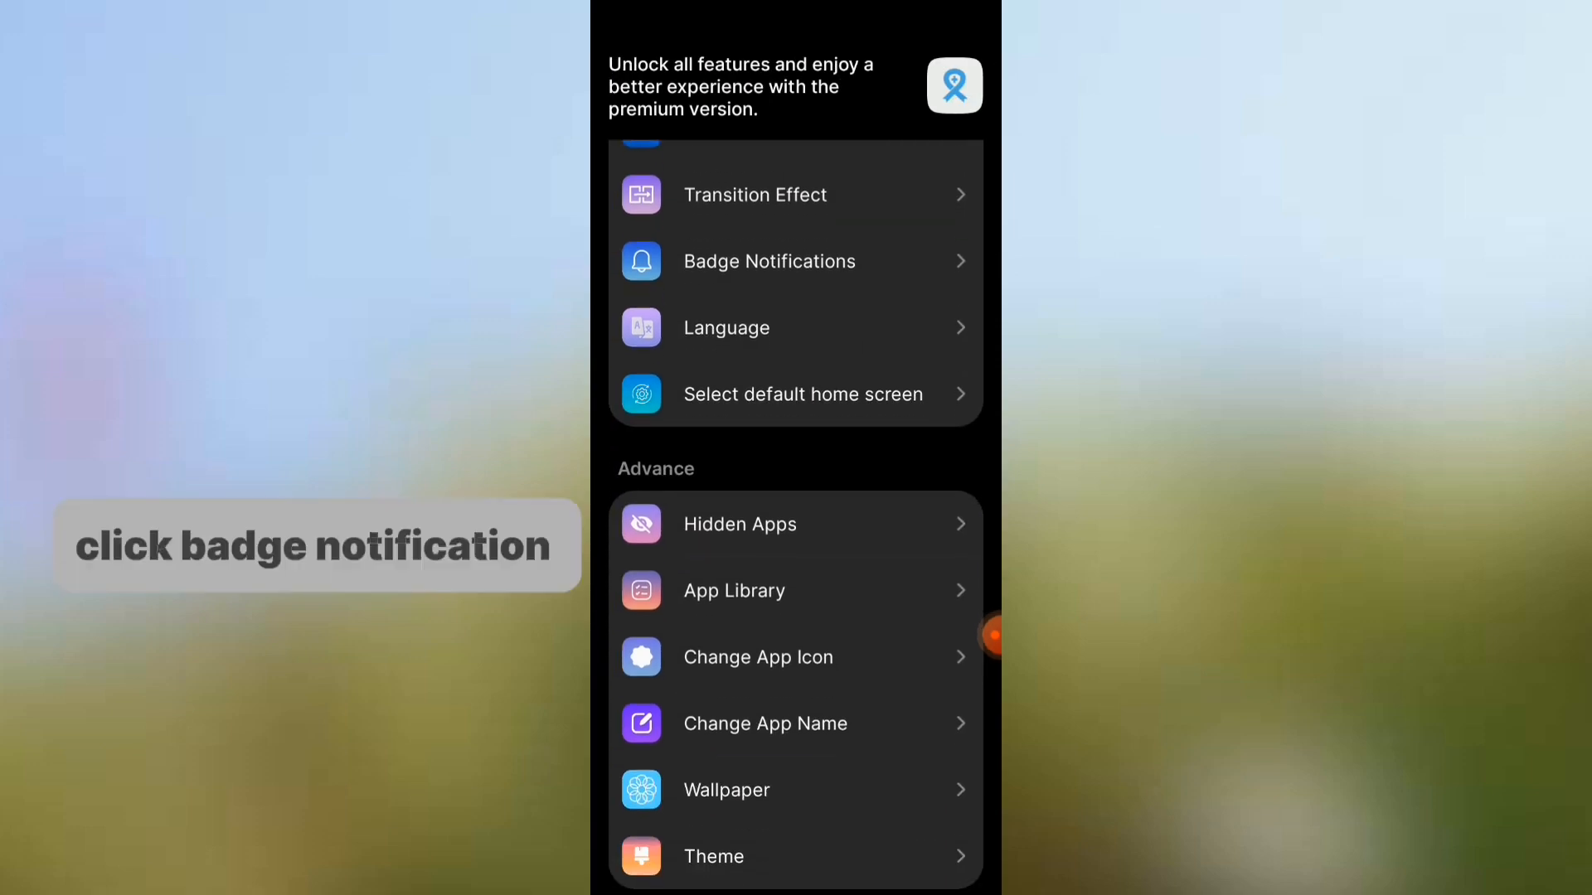
# Step: Allow Launcher Phone OS notification access via Badge Notifications
pyautogui.click(769, 261)
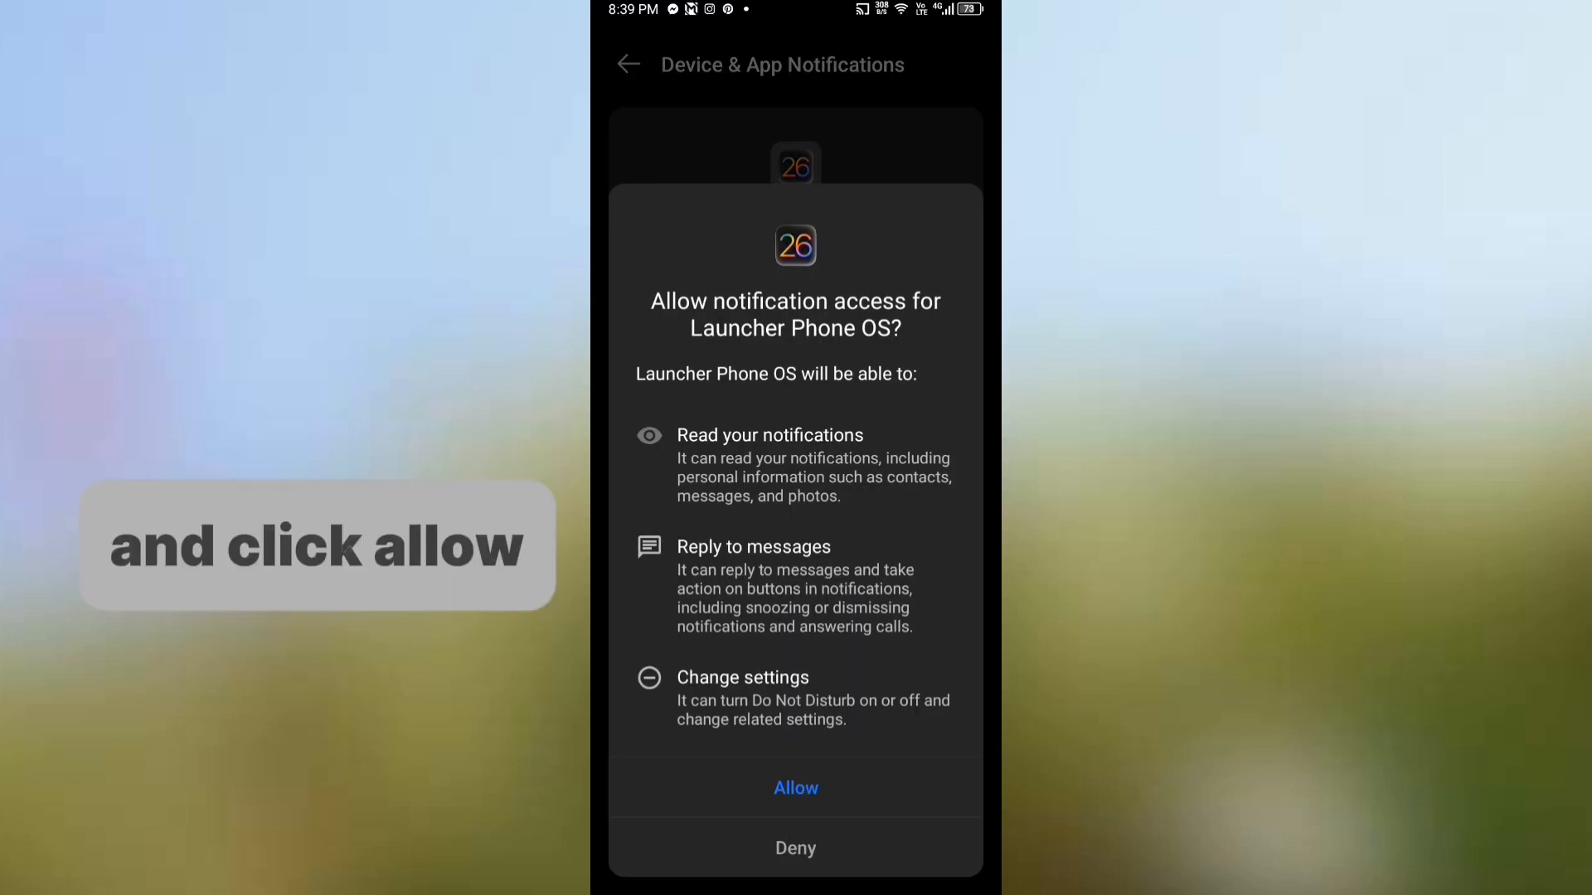
pyautogui.click(795, 787)
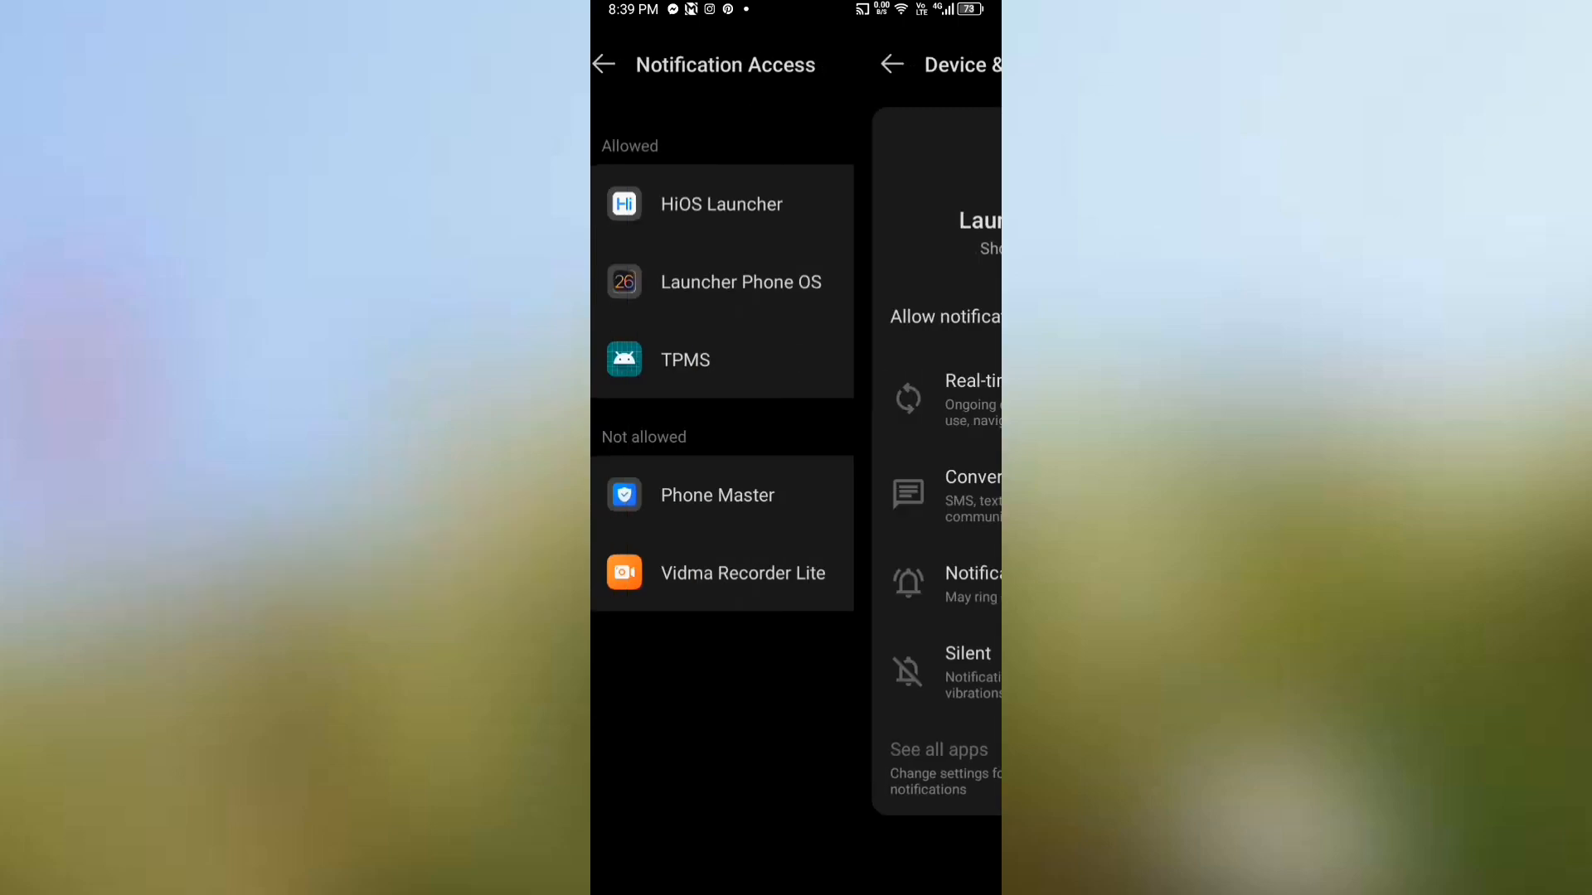